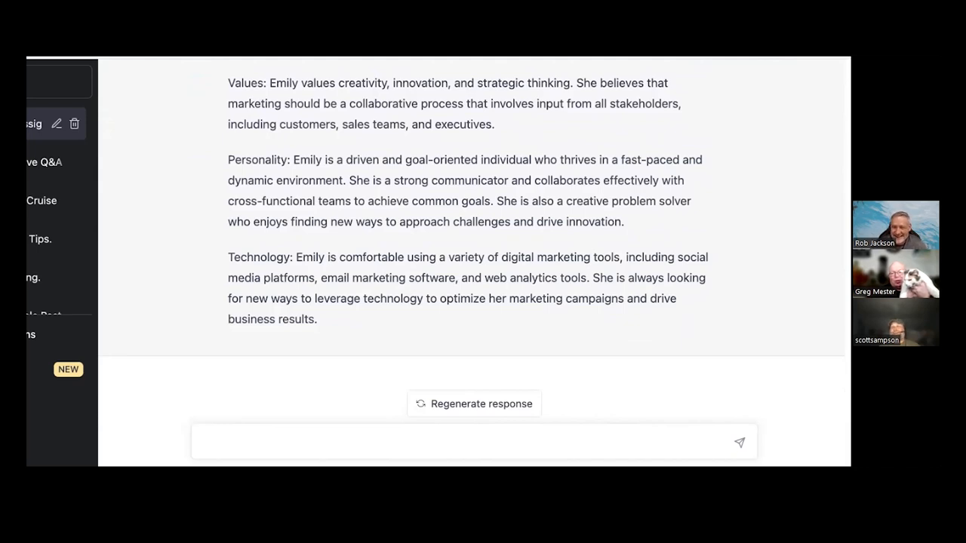
pyautogui.moveTo(318, 426)
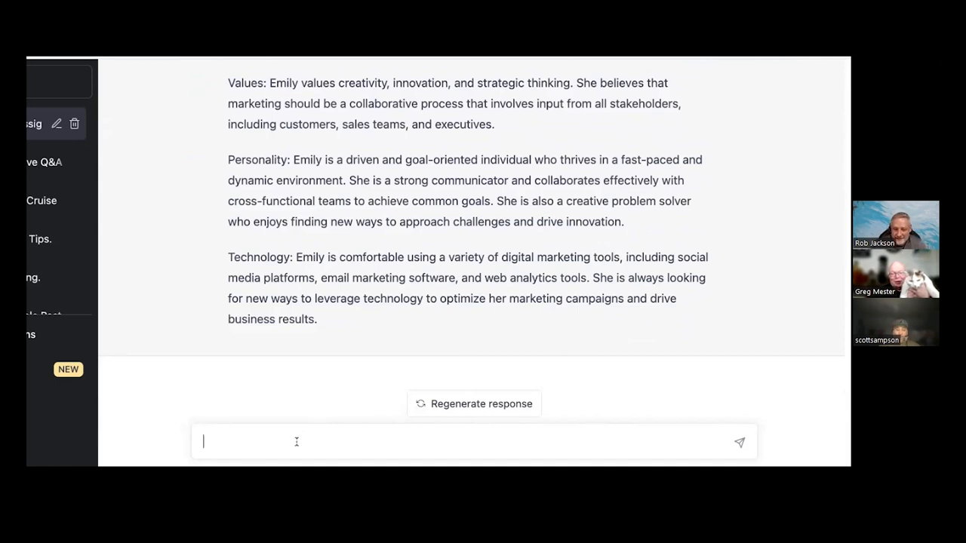
# - Draft the prompt "write me a persona for a calico cat" without sending it
pyautogui.write('write me')
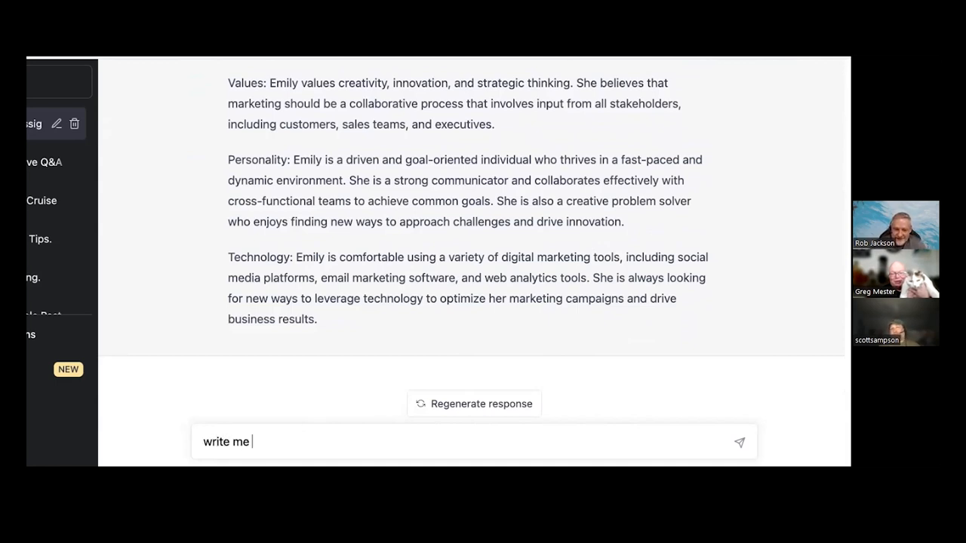
pyautogui.write('a personal')
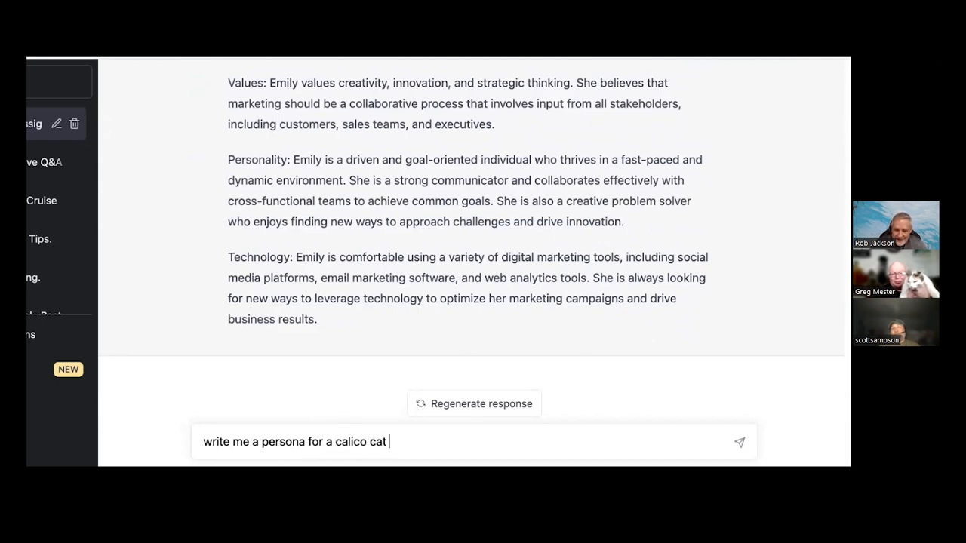
# - Send the request and read through the generated Luna calico cat persona
pyautogui.click(739, 442)
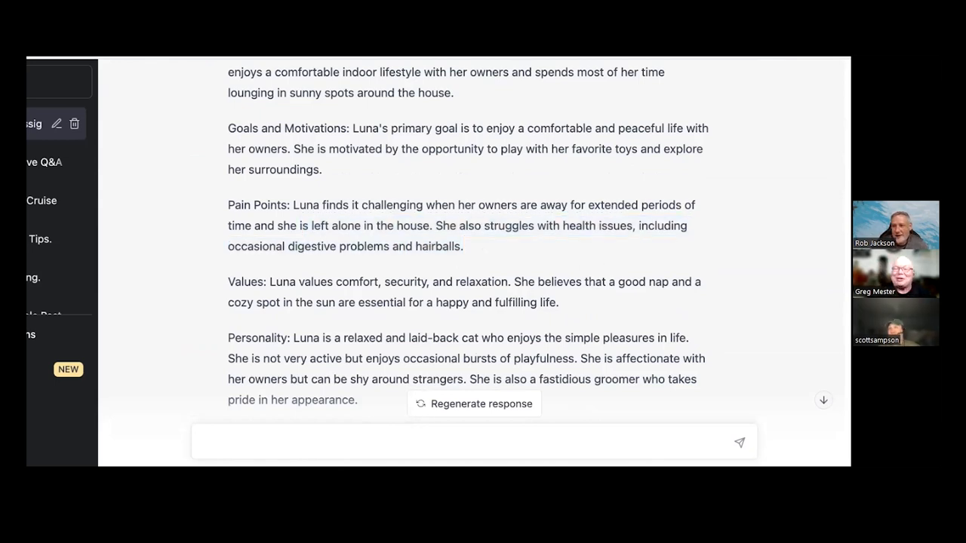
pyautogui.scroll(-3)
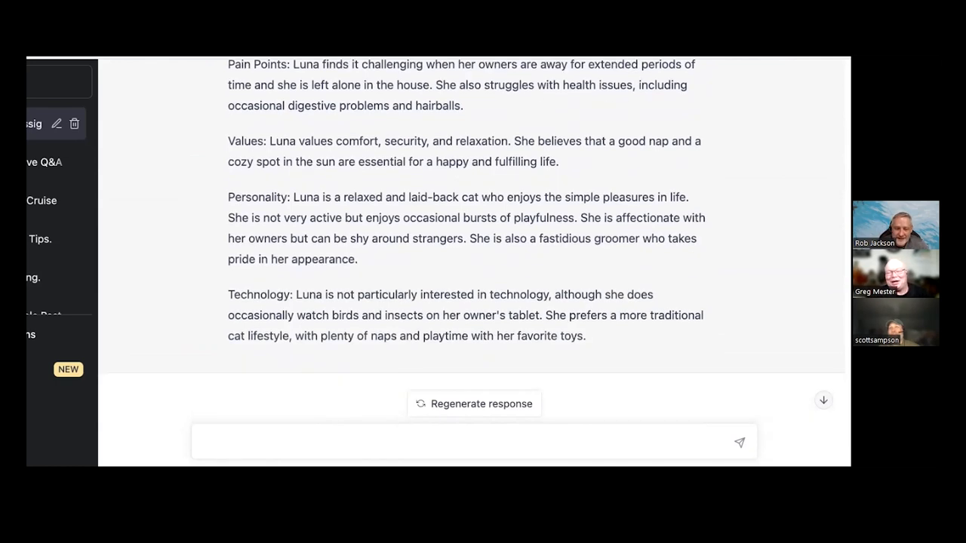
pyautogui.scroll(-3)
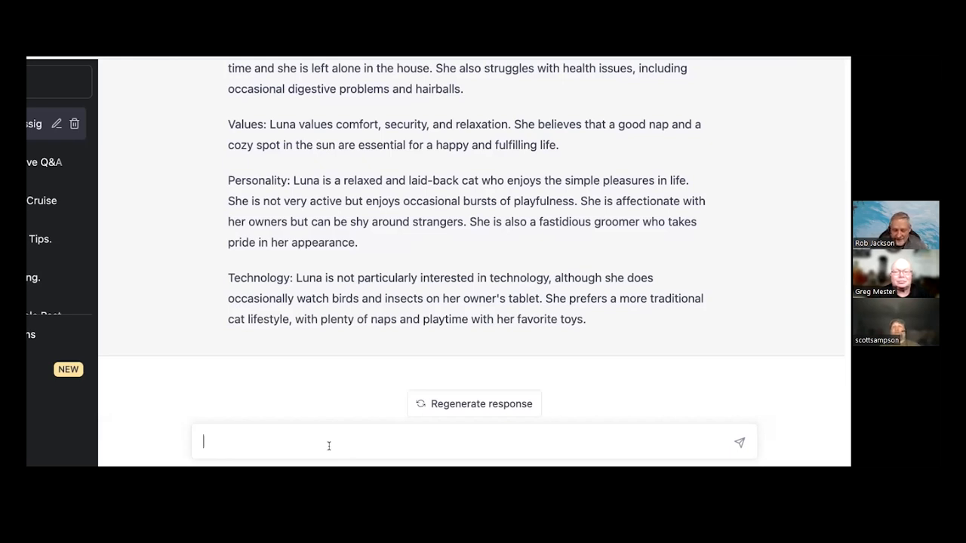
# - Draft the follow-up prompt "create a sarcastic persona for a calico cat" without sending it
pyautogui.write('c')
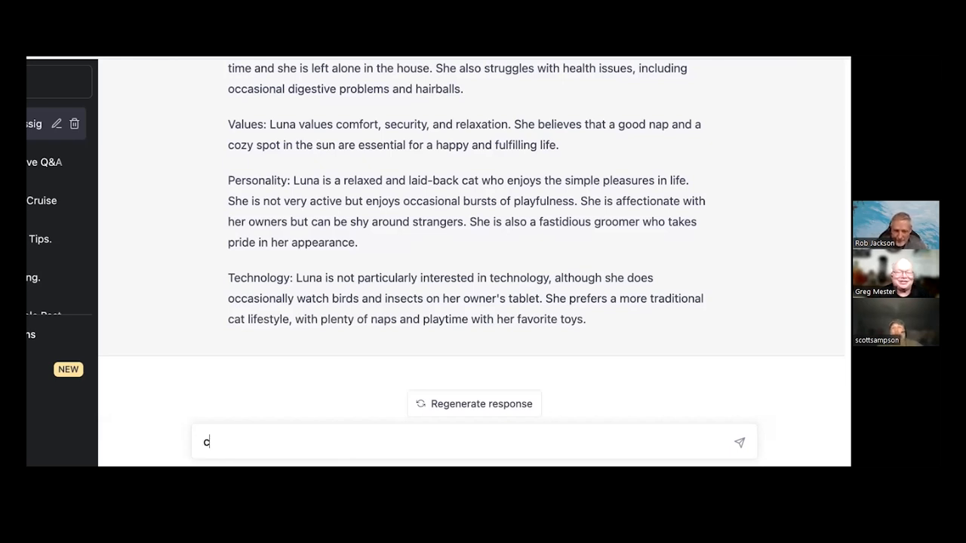
pyautogui.write('reate a sar')
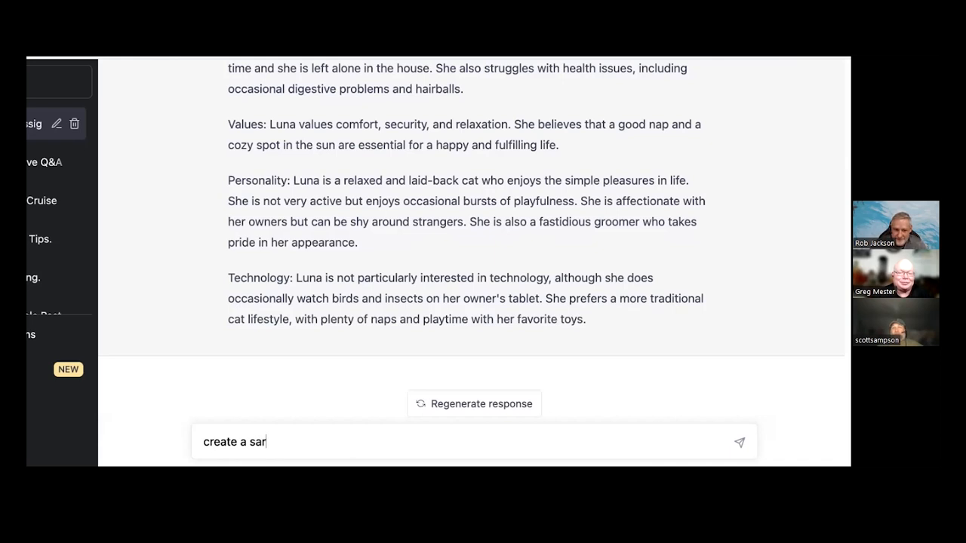
pyautogui.write('castic persona for')
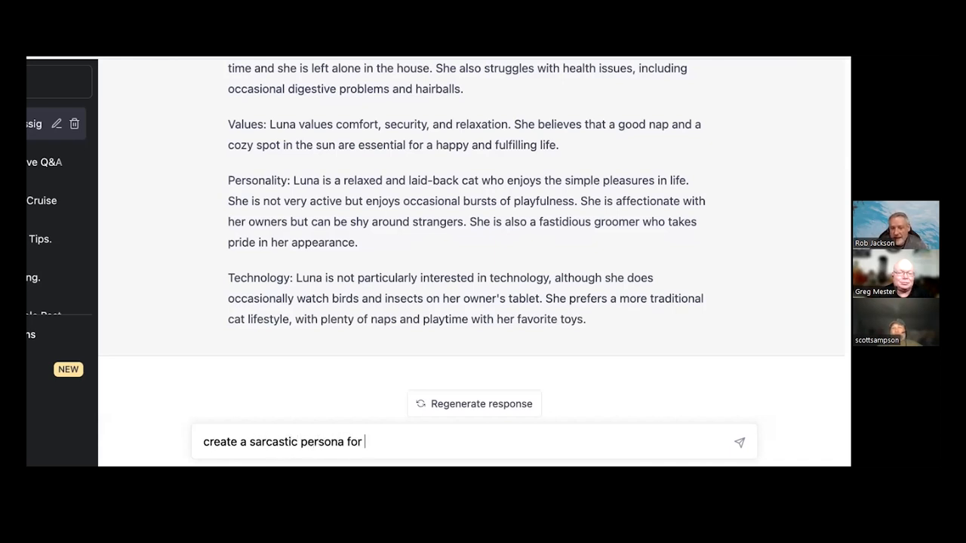
pyautogui.write('a calico c')
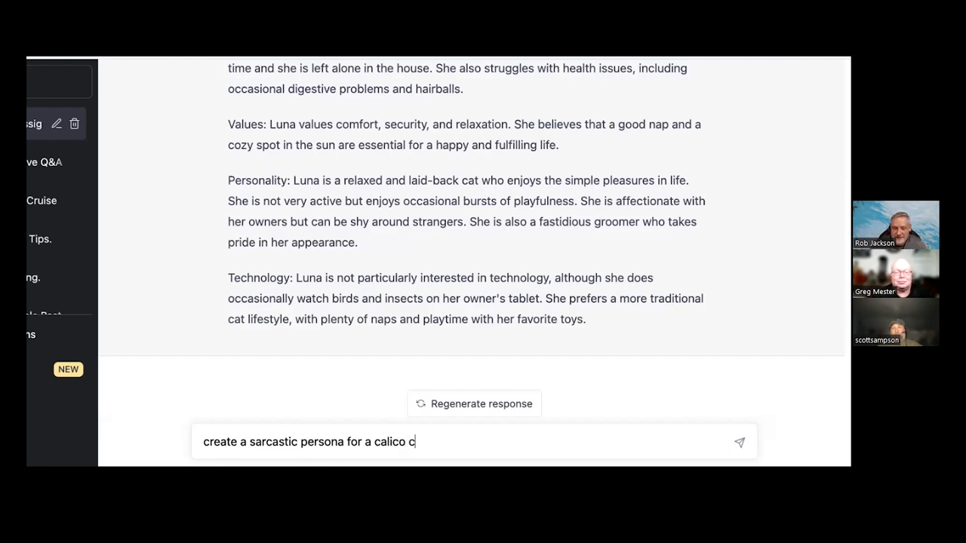
pyautogui.write('at')
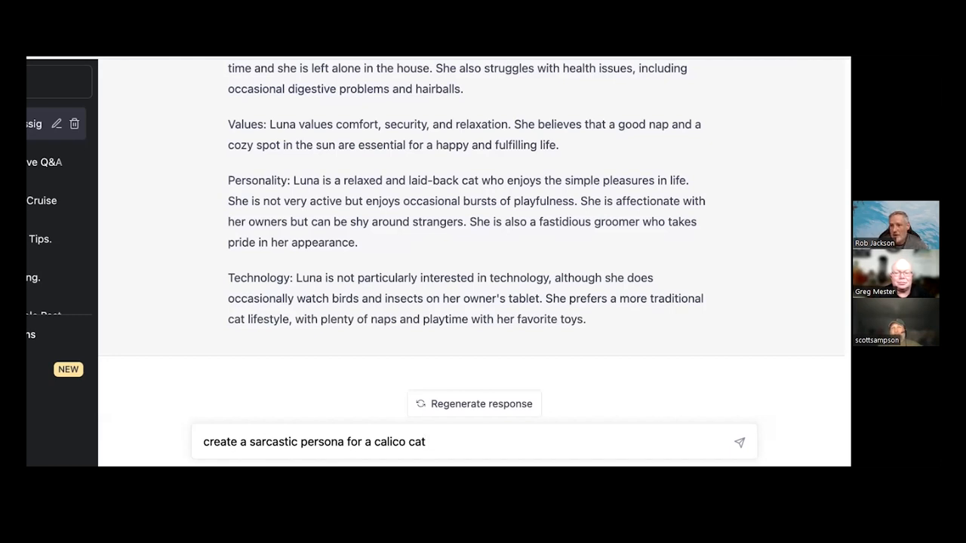
# - Send the sarcastic request and read through the Mr. Whiskers persona to its technology section
pyautogui.click(425, 442)
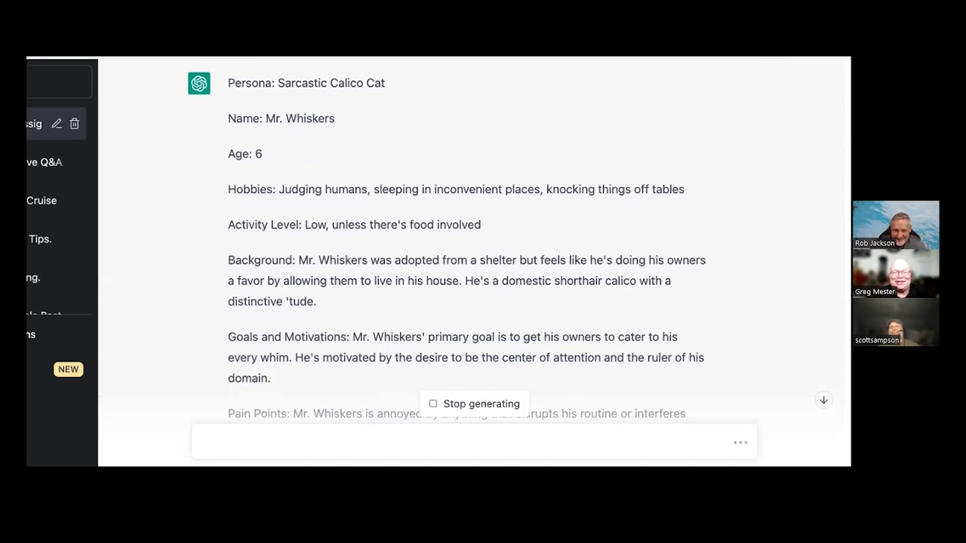
pyautogui.scroll(-3)
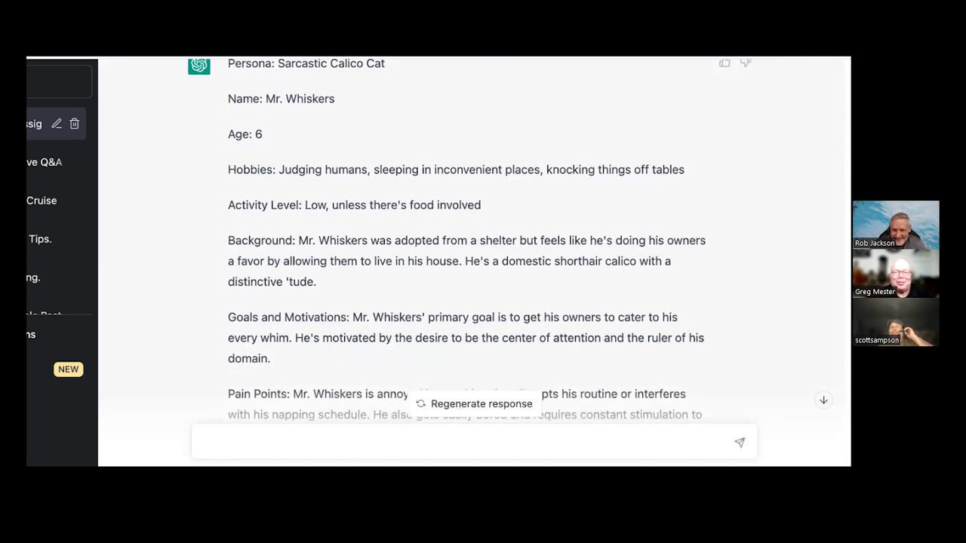
pyautogui.scroll(-3)
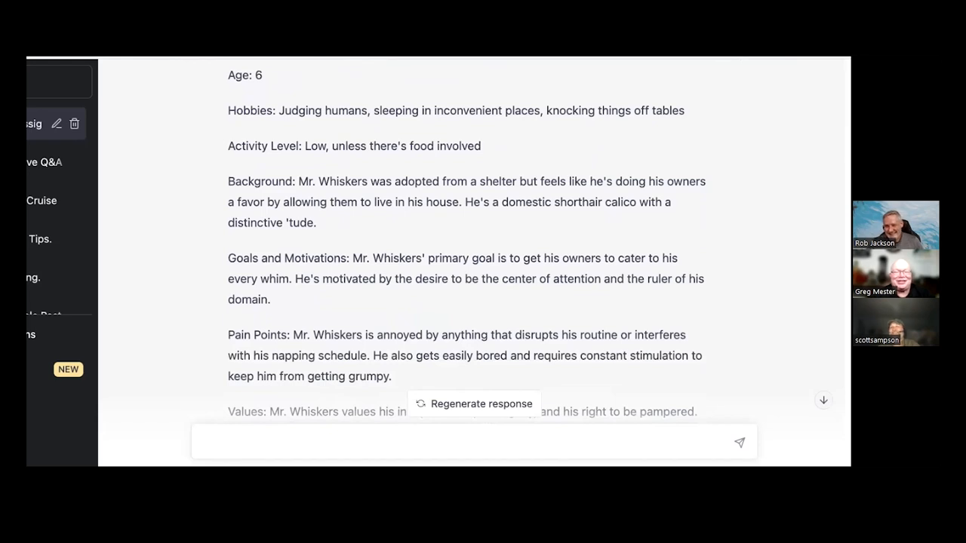
pyautogui.scroll(-3)
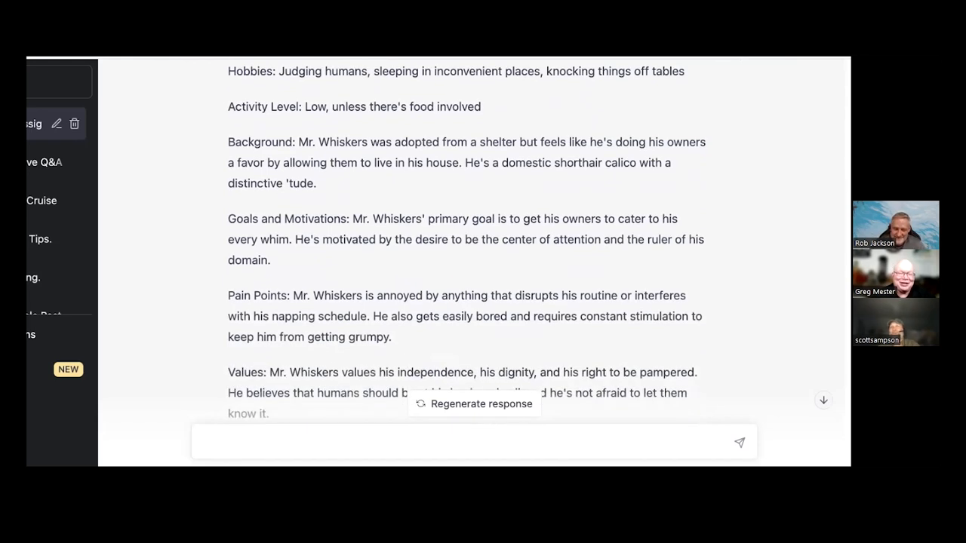
pyautogui.scroll(-3)
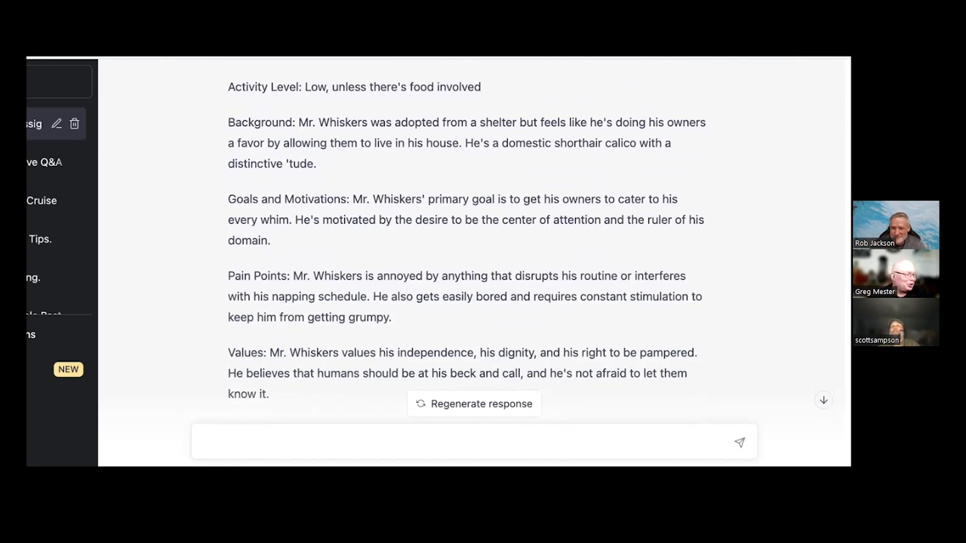
pyautogui.scroll(-3)
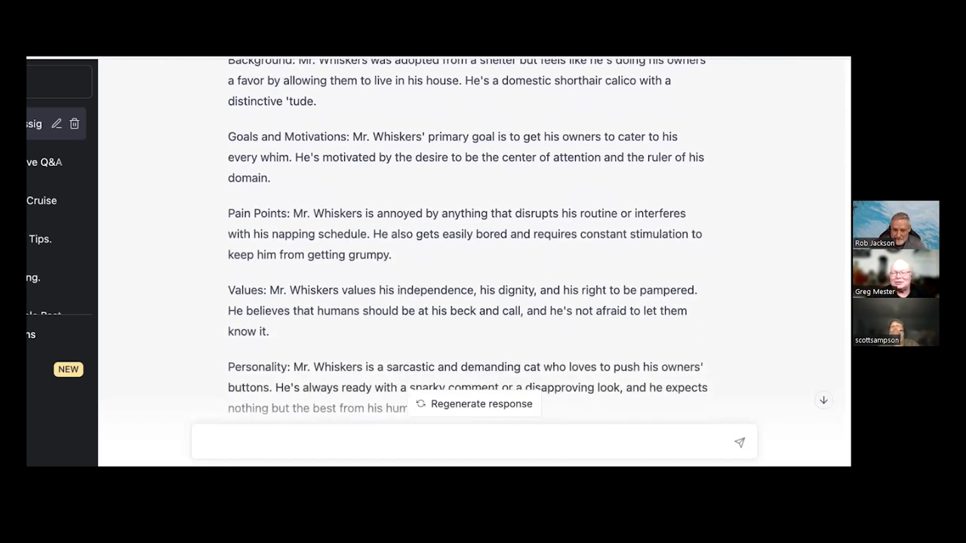
pyautogui.scroll(-3)
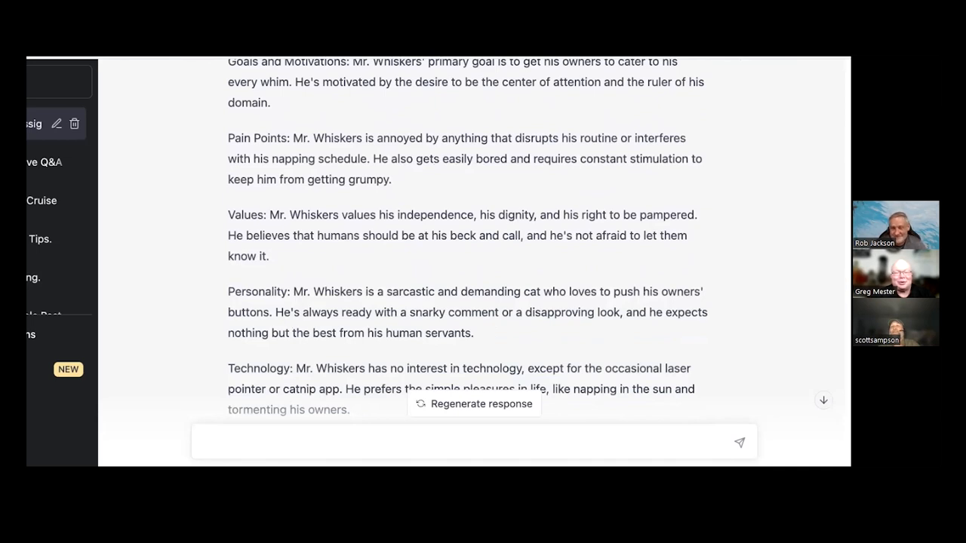
pyautogui.scroll(-3)
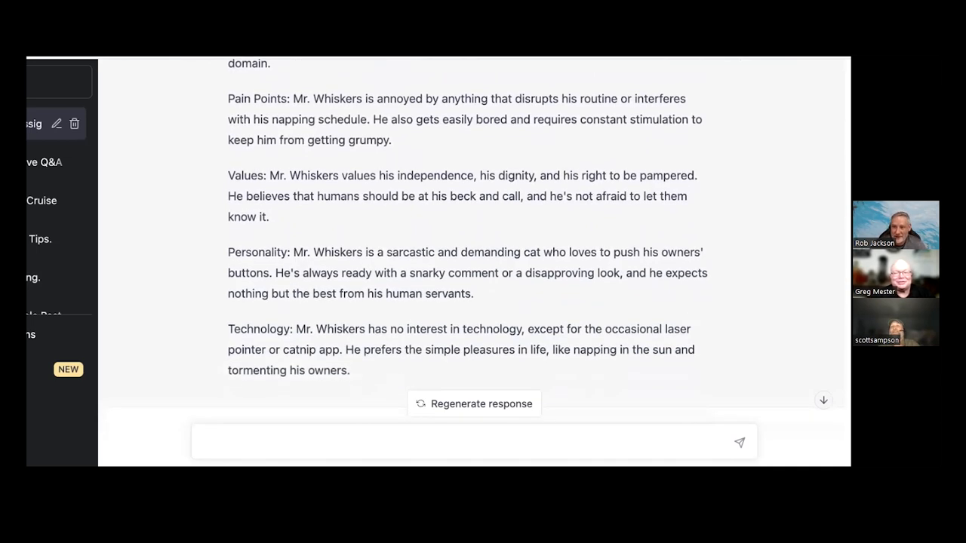